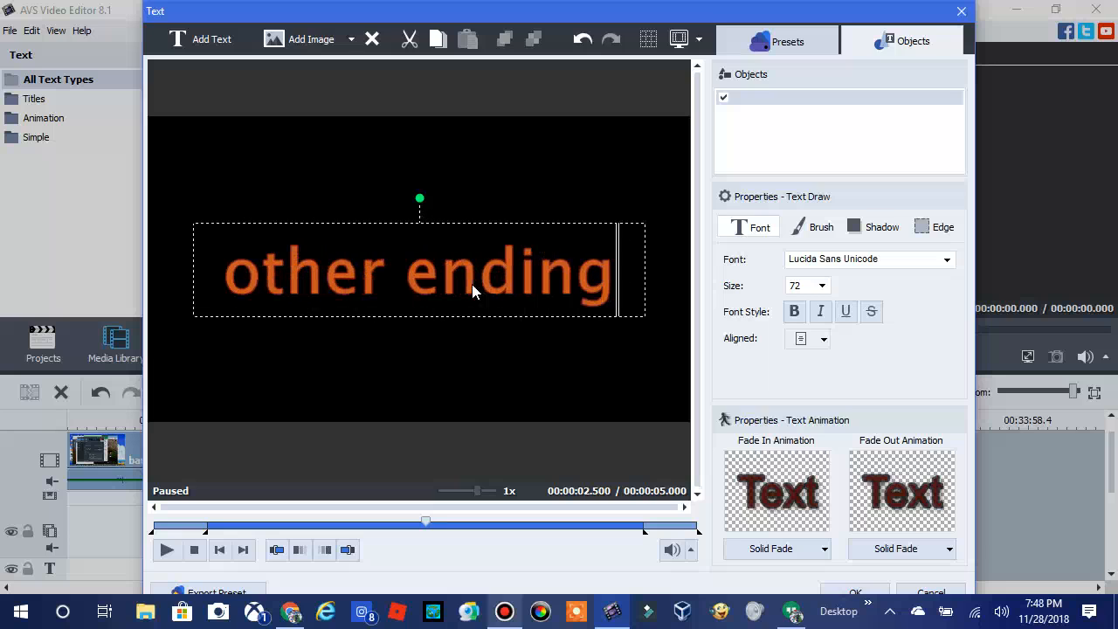
Finish the caption so the text object reads 'other ending on my second channel'
{"action": "type", "text": "on my"}
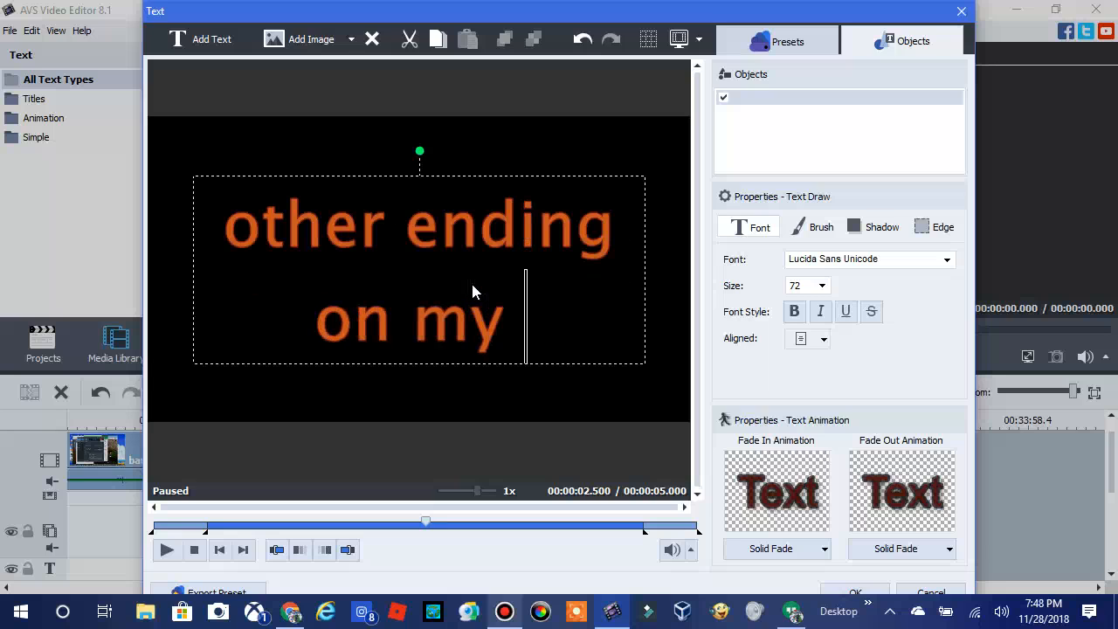
{"action": "type", "text": "seconf"}
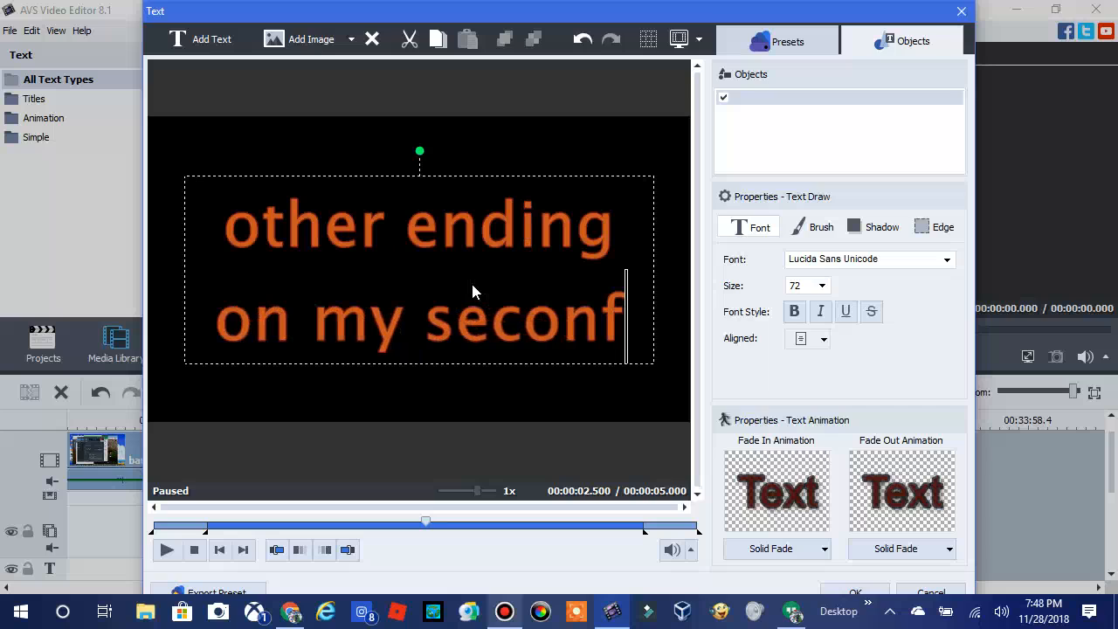
{"action": "type", "text": "d chan"}
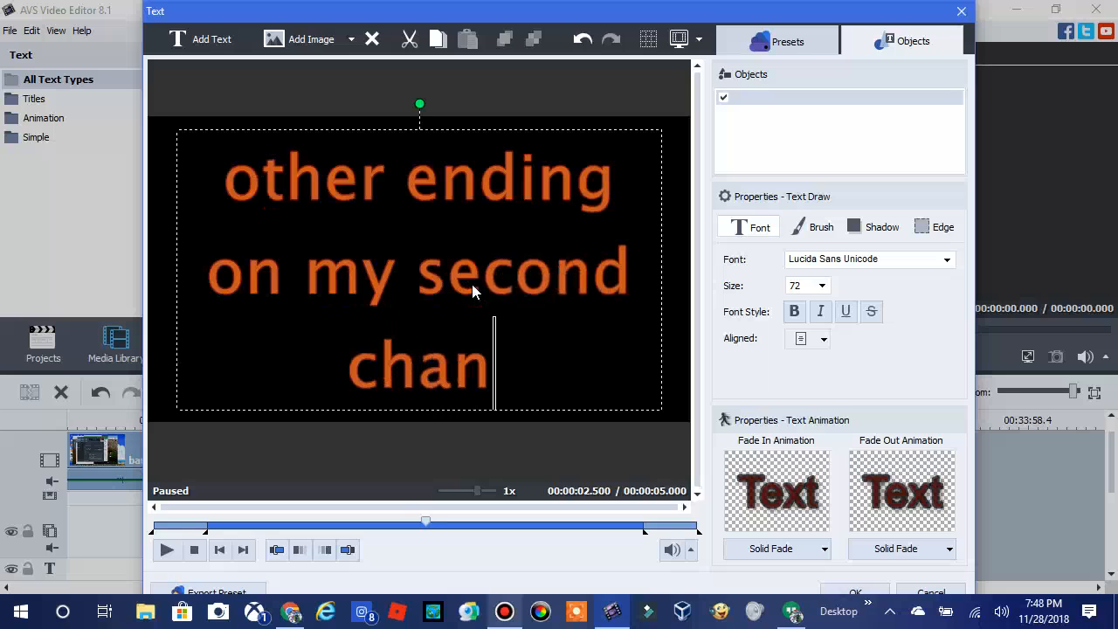
{"action": "type", "text": "nel"}
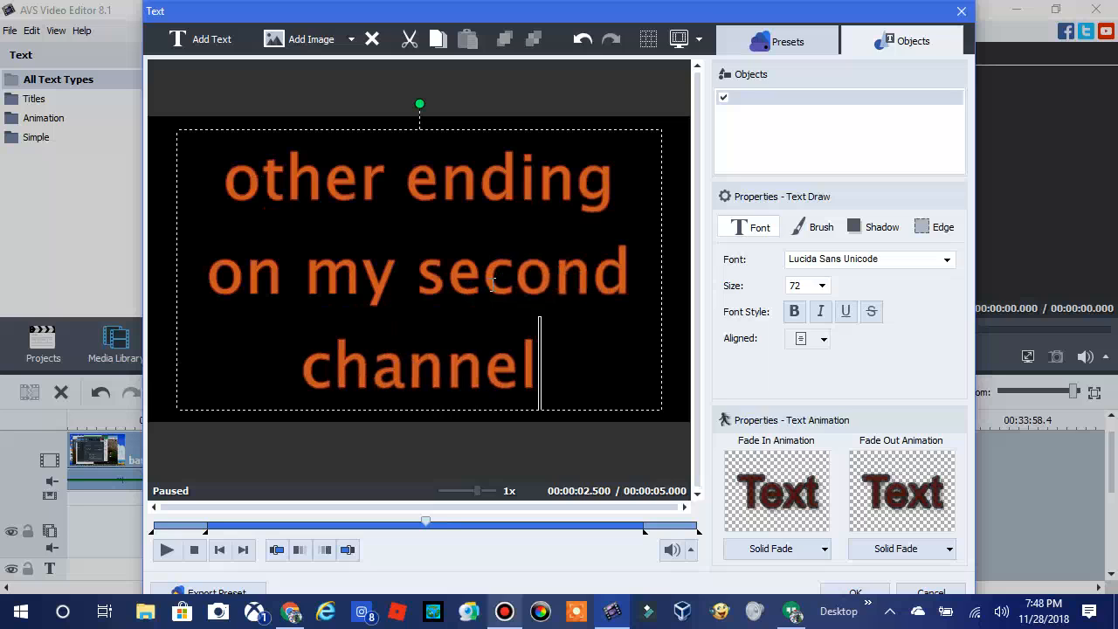
{"action": "mouse_move", "coordinate": [540, 495]}
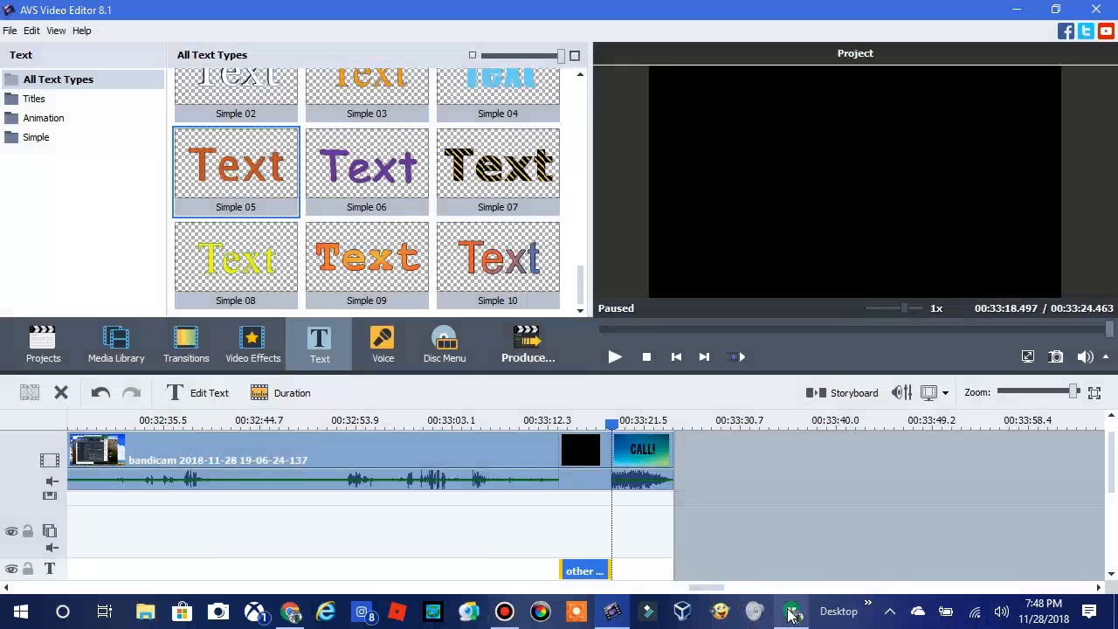
In the blocked group conversation, start the message 'jack, i know u seen this coming'
{"action": "left_click", "coordinate": [789, 610]}
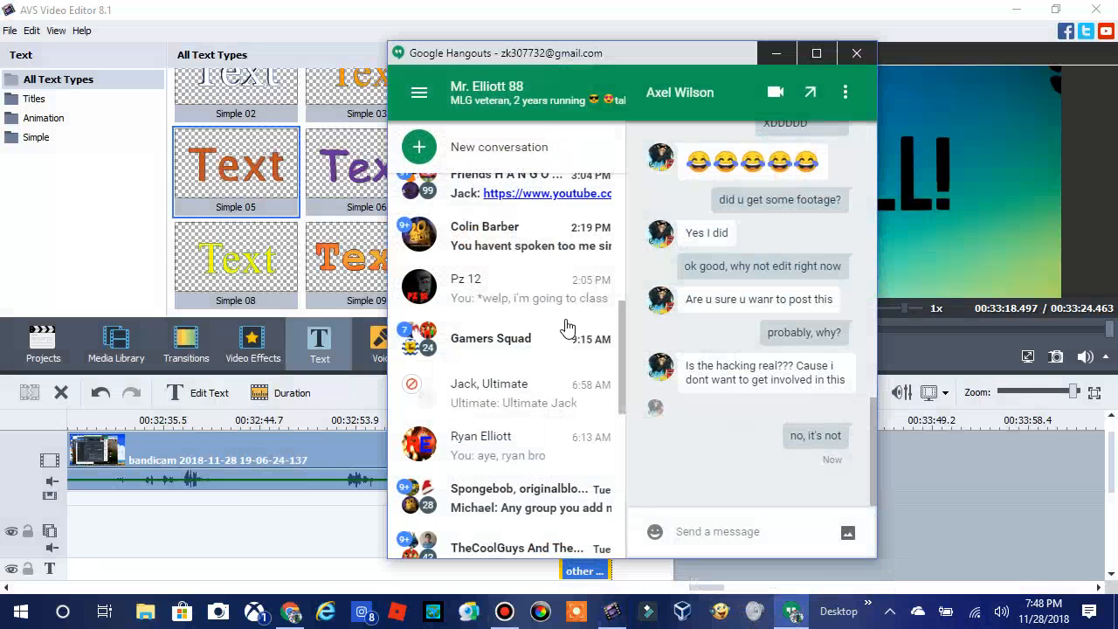
{"action": "left_click", "coordinate": [489, 393]}
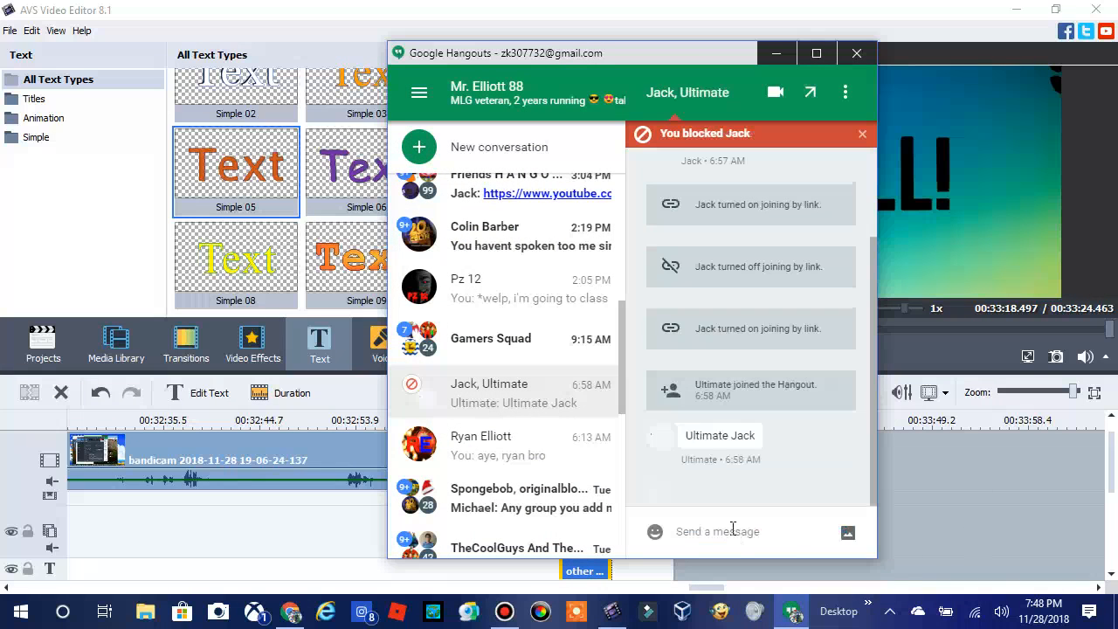
{"action": "type", "text": "jack"}
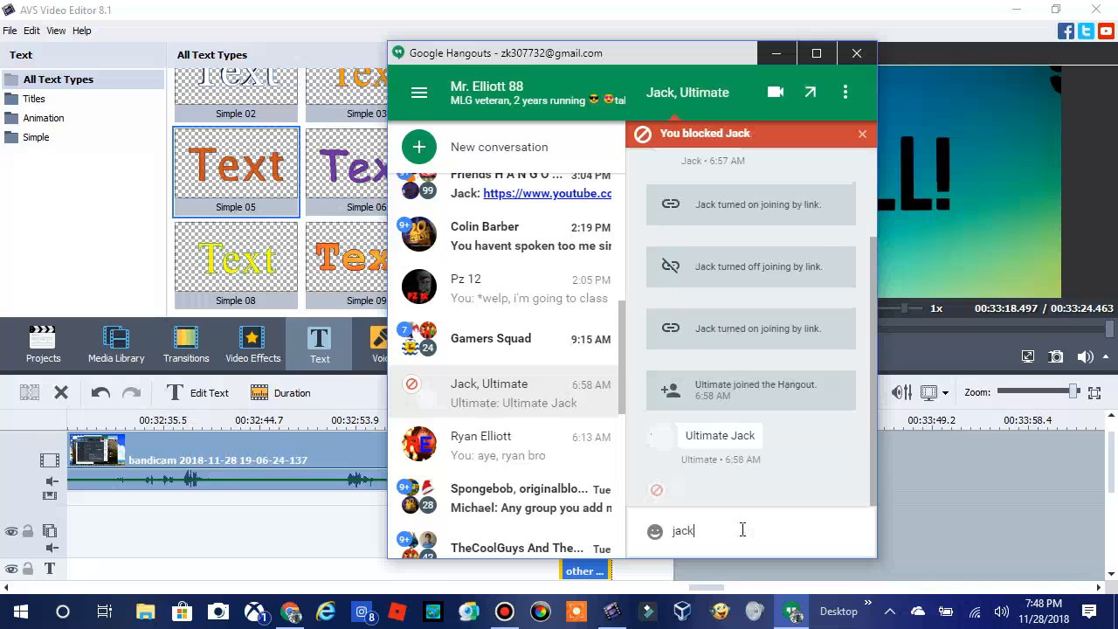
{"action": "type", "text": ", i know u"}
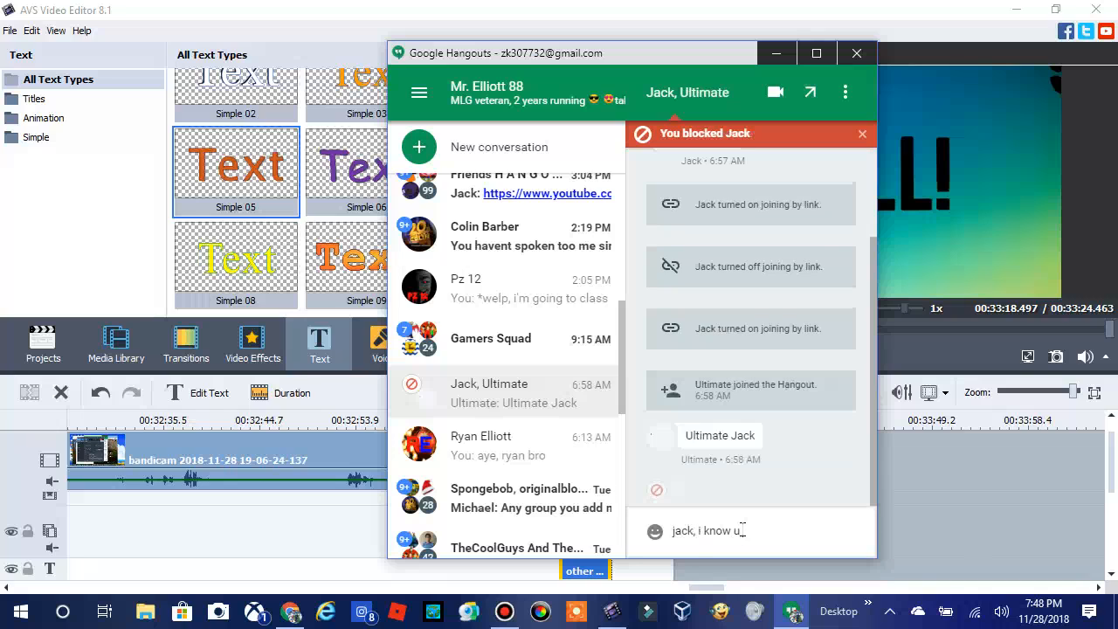
{"action": "type", "text": "seen this coming, bu"}
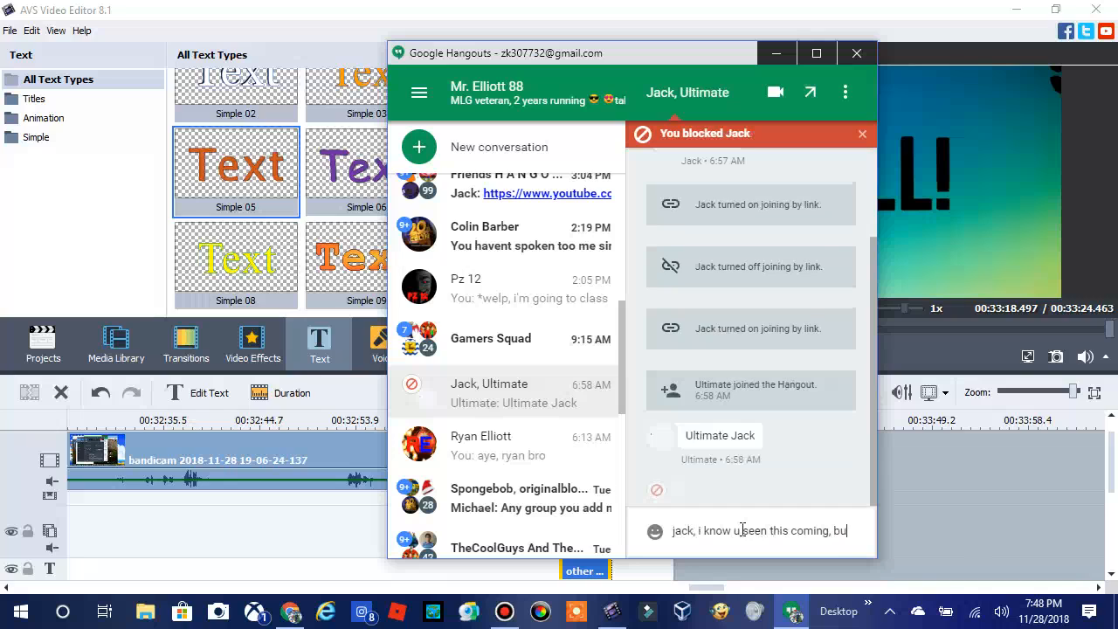
Continue the message admitting it 'was faking' and 'i got the troll on camera'
{"action": "type", "text": "was faking it on u"}
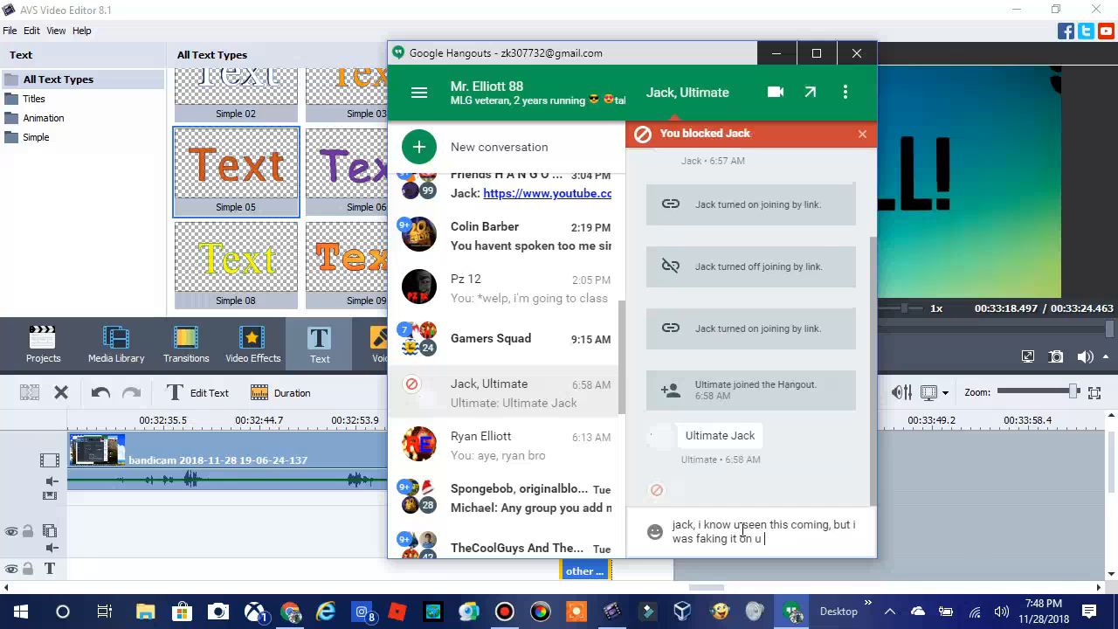
{"action": "type", "text": "the whole time"}
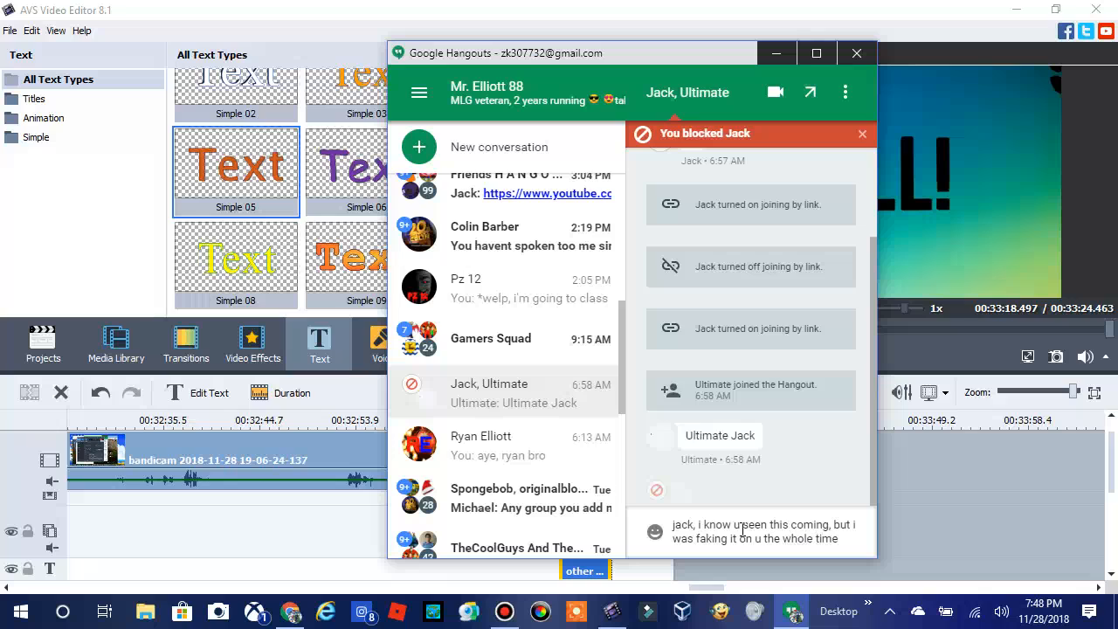
{"action": "type", "text": "XDDDD"}
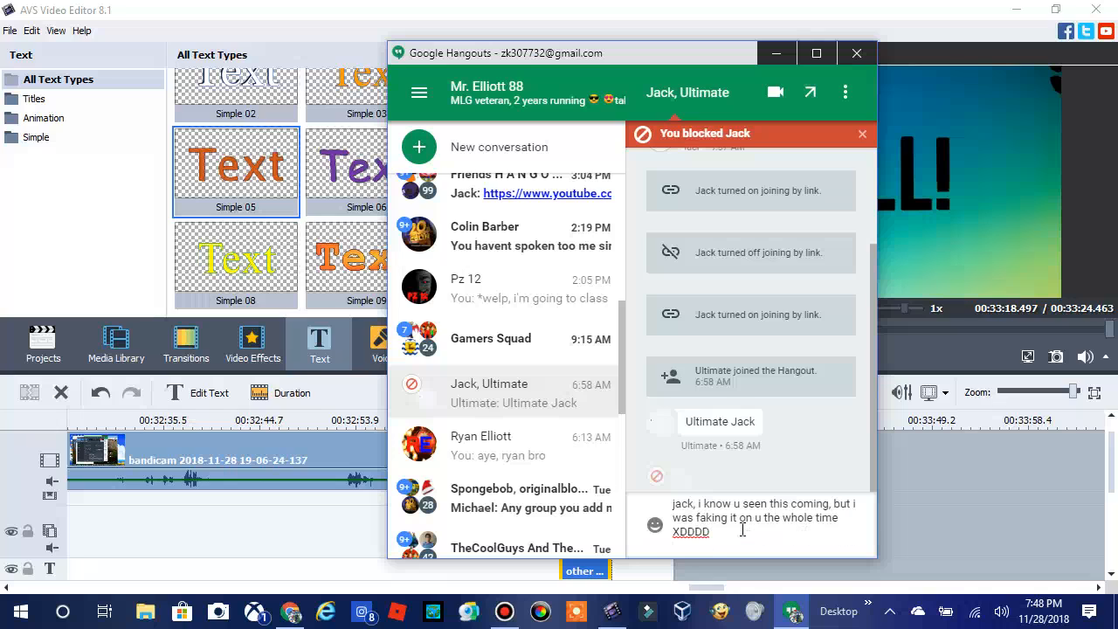
{"action": "type", "text": "i got the p"}
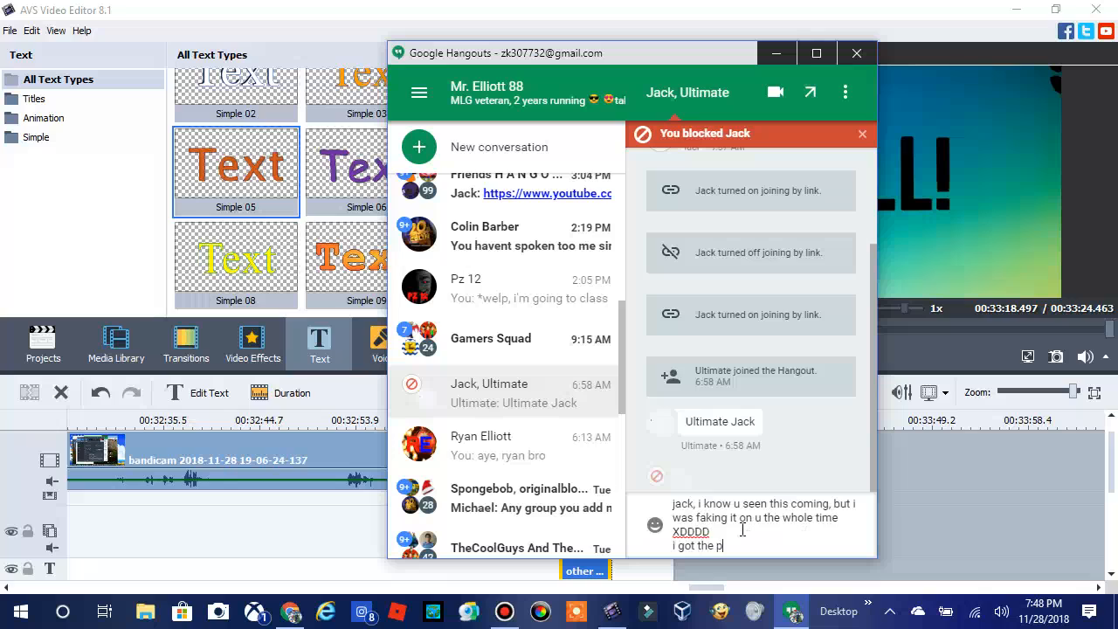
{"action": "key", "text": "Backspace"}
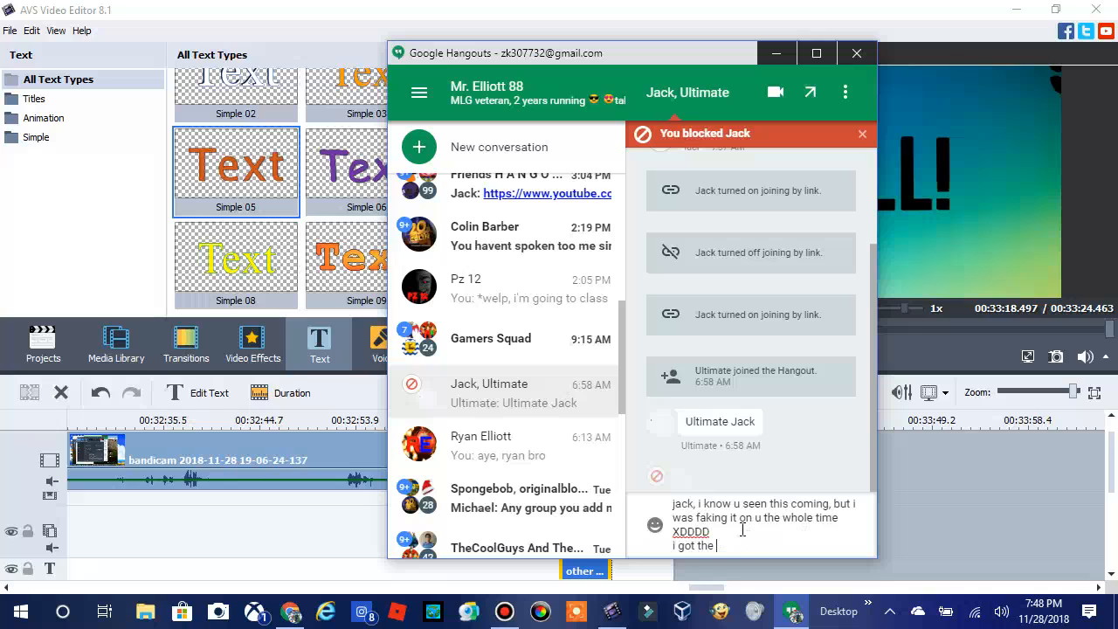
{"action": "type", "text": "troll on"}
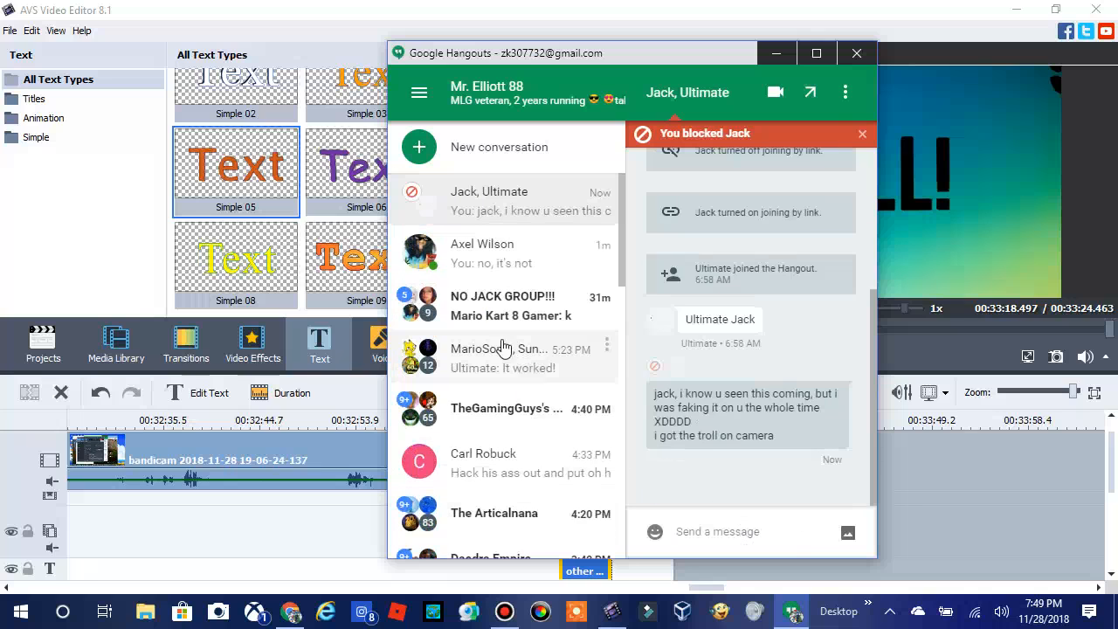
{"action": "left_click", "coordinate": [482, 252]}
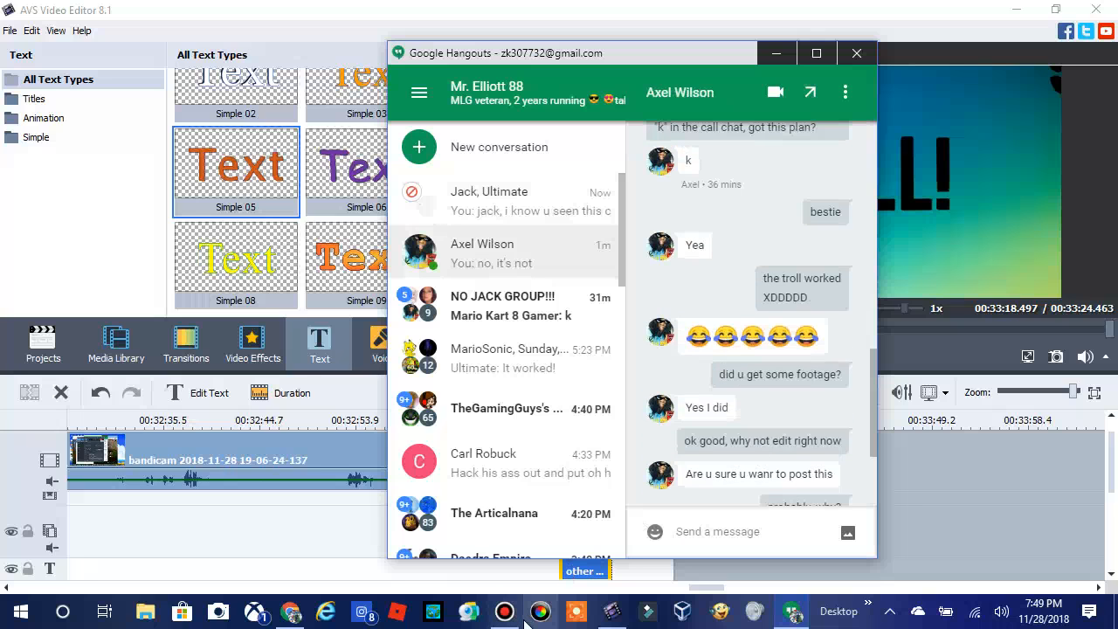
{"action": "left_click", "coordinate": [504, 610]}
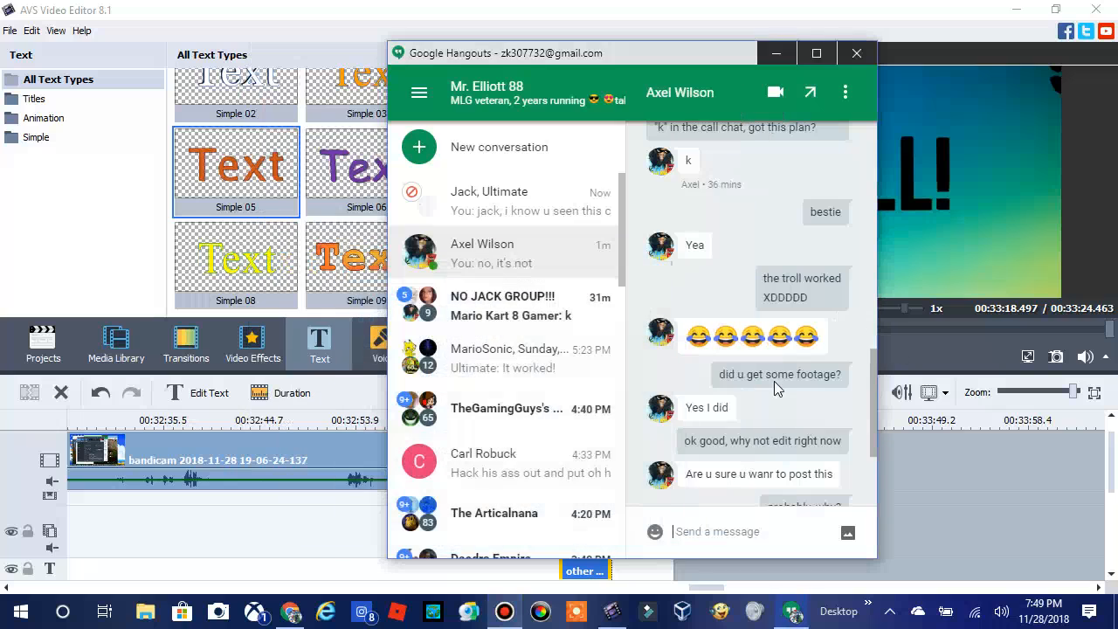
{"action": "scroll", "scroll_direction": "down", "scroll_amount": 3}
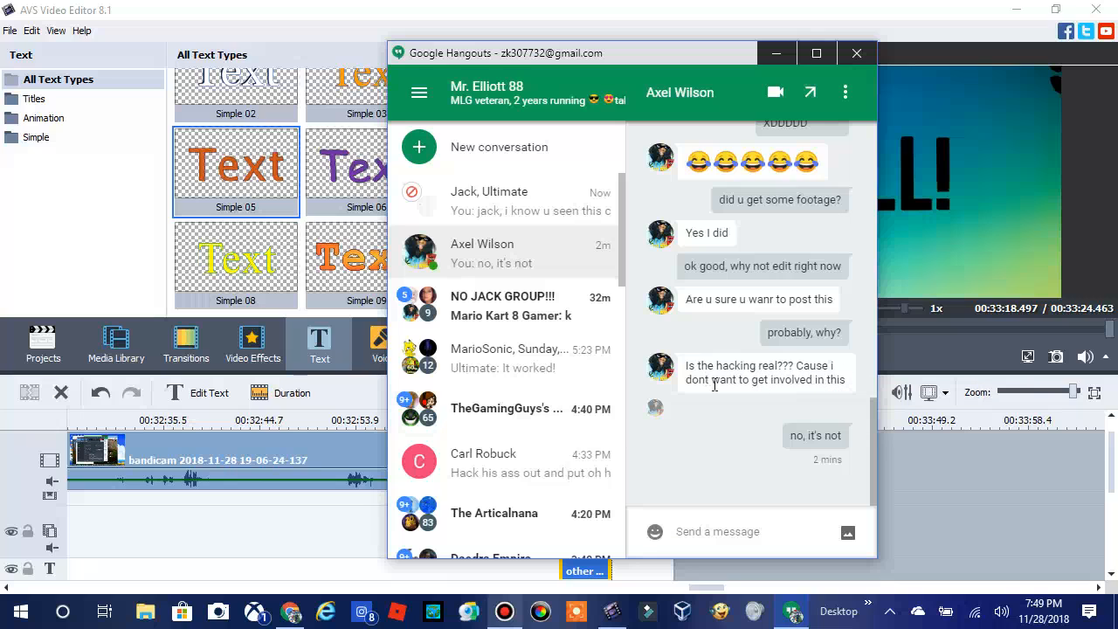
{"action": "mouse_move", "coordinate": [827, 380]}
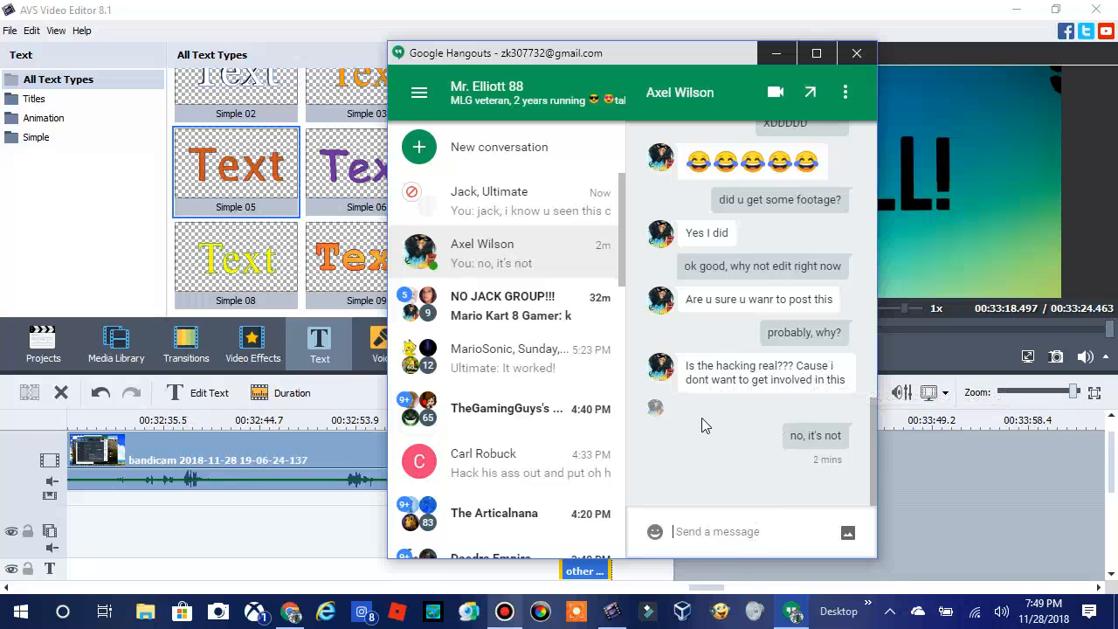
Send the reply that the hacking is not real and is mostly a troll
{"action": "type", "text": "the hacking is not"}
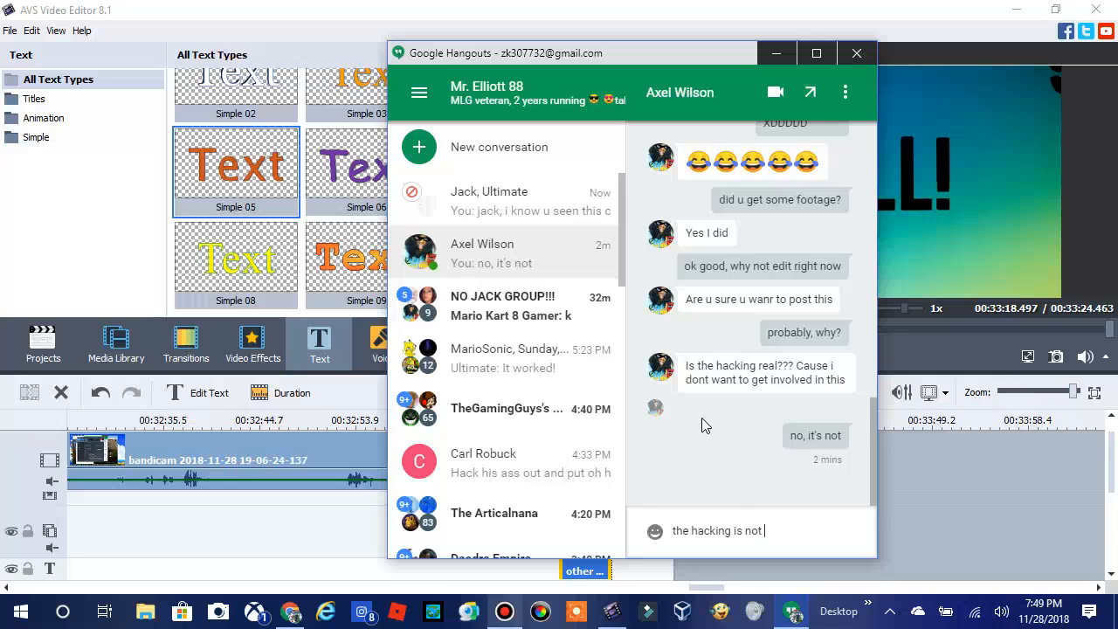
{"action": "type", "text": "real, that's the majo"}
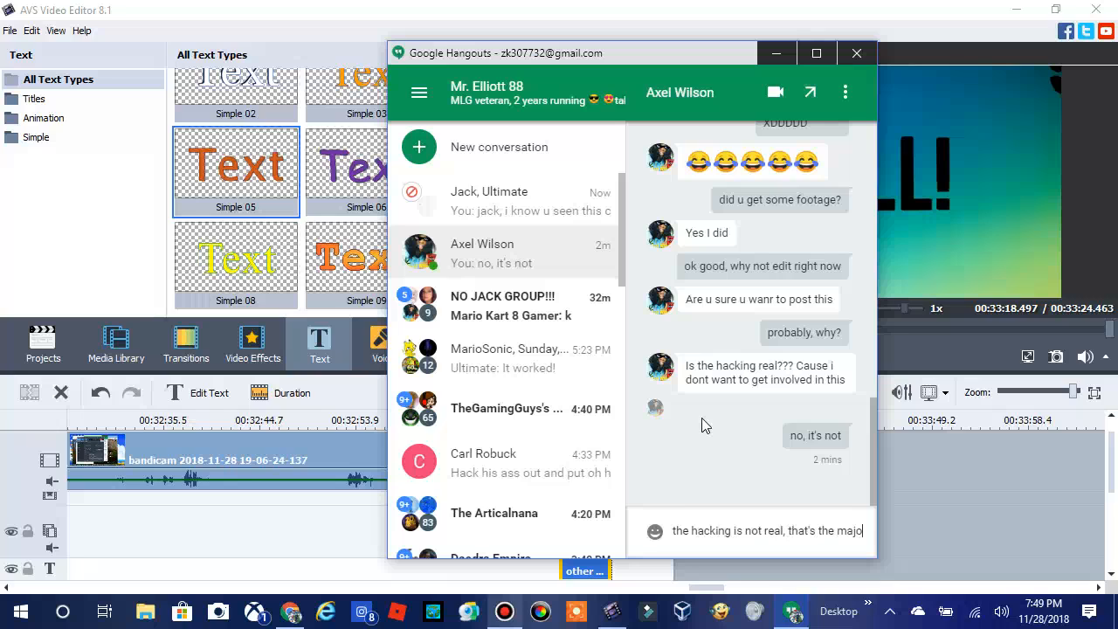
{"action": "type", "text": "rity"}
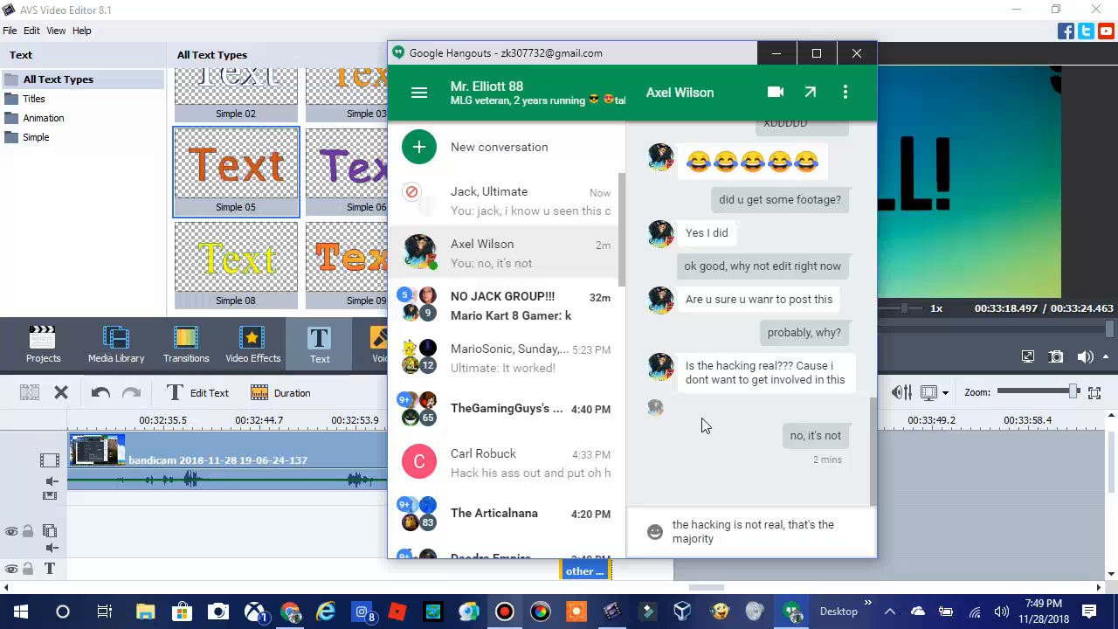
{"action": "type", "text": "of the tro"}
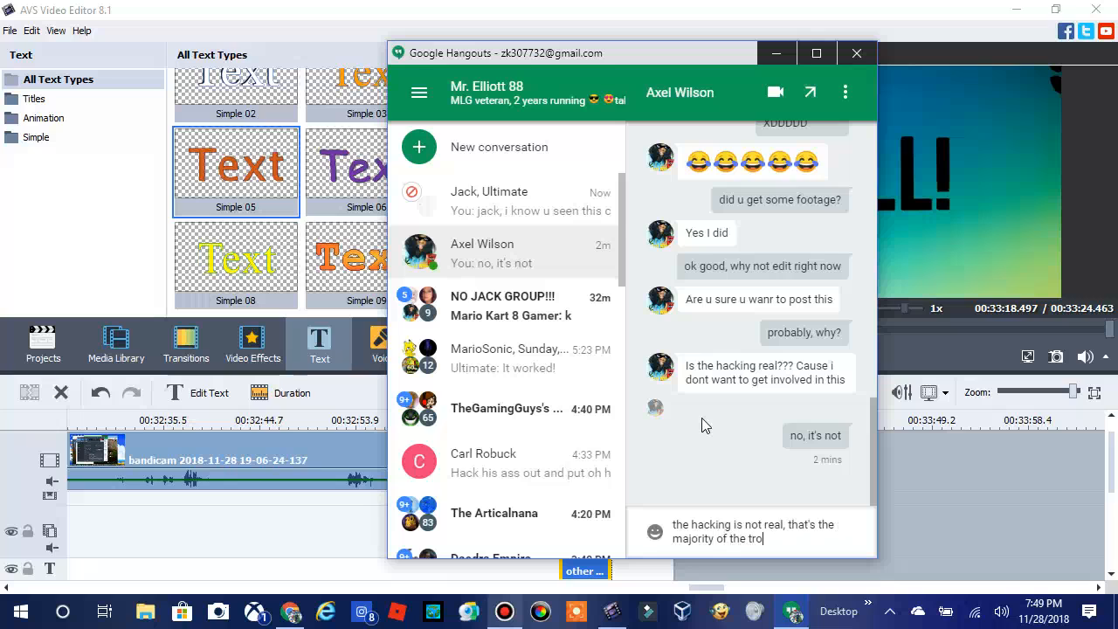
{"action": "key", "text": "enter"}
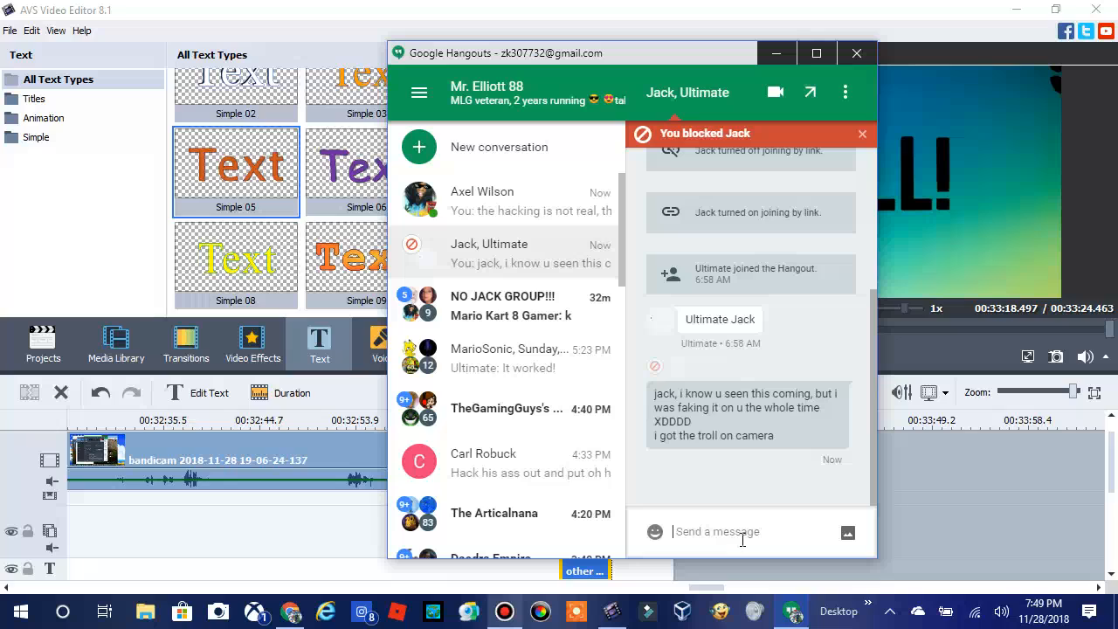
{"action": "mouse_move", "coordinate": [786, 506]}
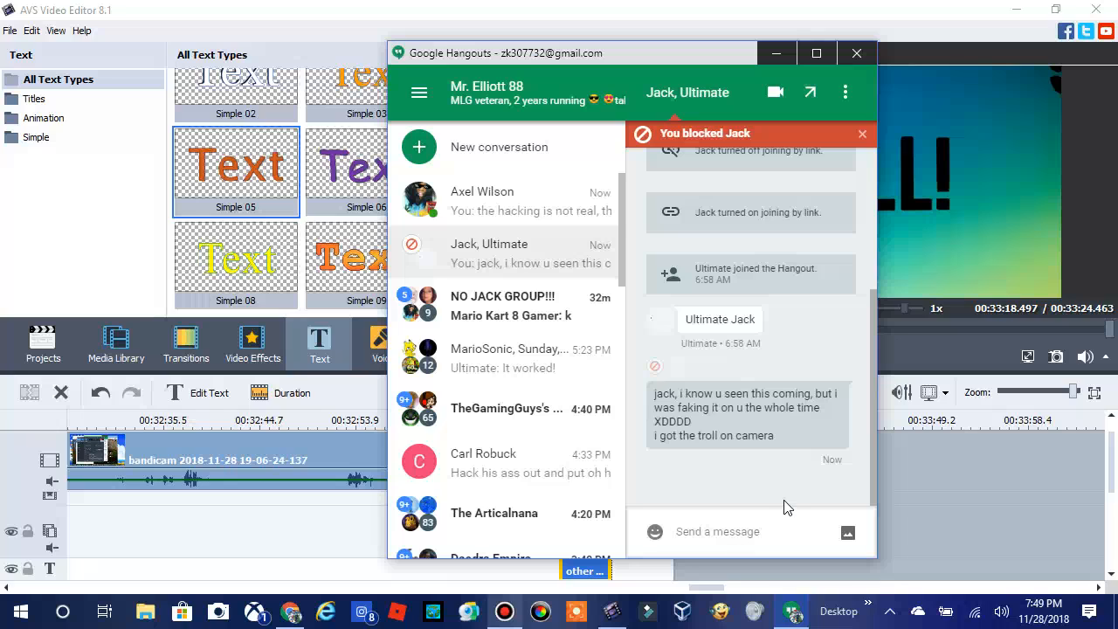
Draft 'so yea, still remem...' in the blocked chat without sending, then set Hangouts aside
{"action": "type", "text": "so yea, i can"}
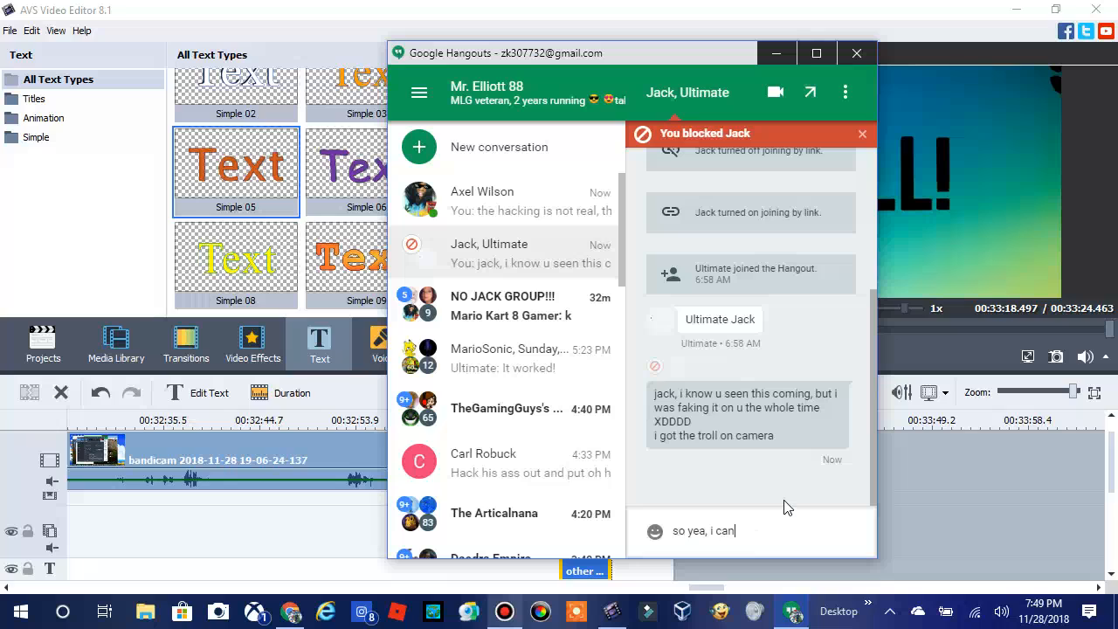
{"action": "type", "text": "still remem"}
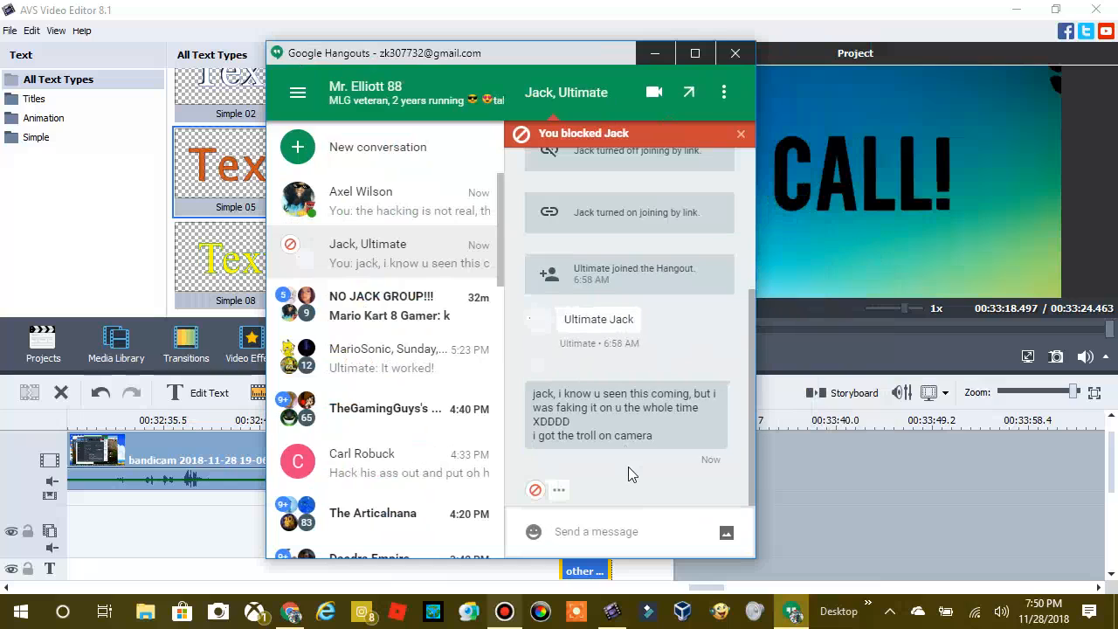
{"action": "left_click", "coordinate": [735, 53]}
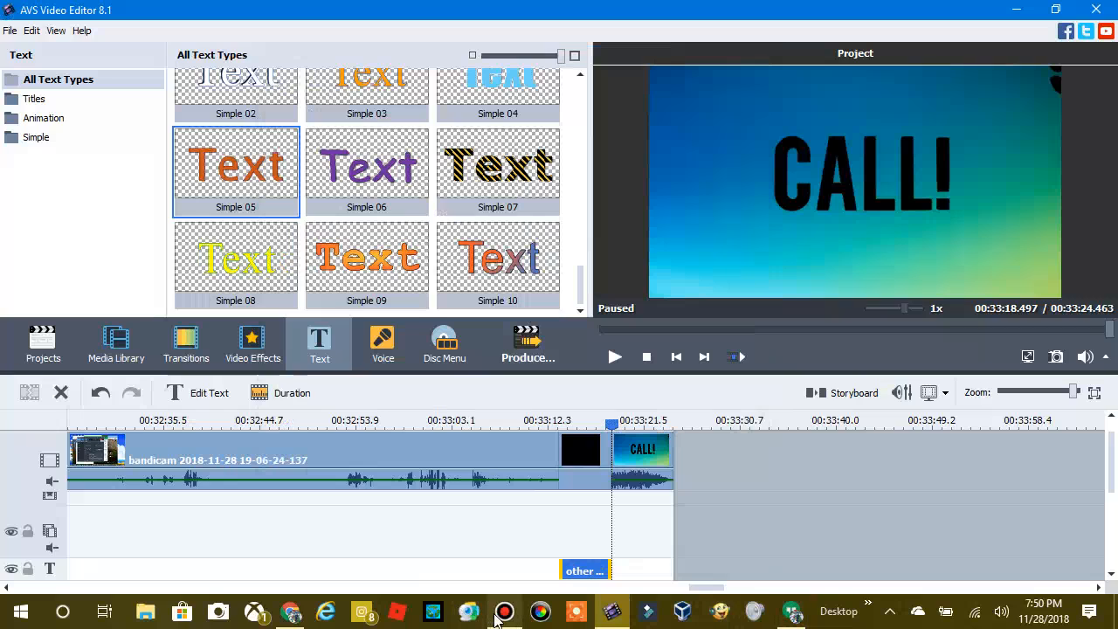
{"action": "mouse_move", "coordinate": [504, 611]}
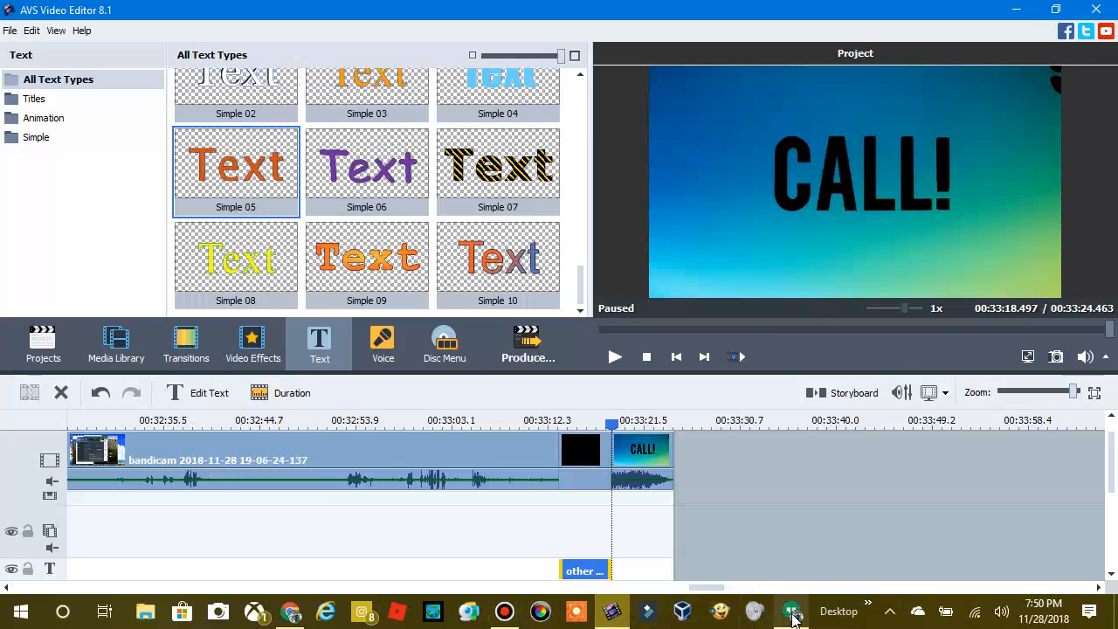
In the blocked Jack chat, send the reply about having a crush, then the 'get*' correction
{"action": "left_click", "coordinate": [790, 610]}
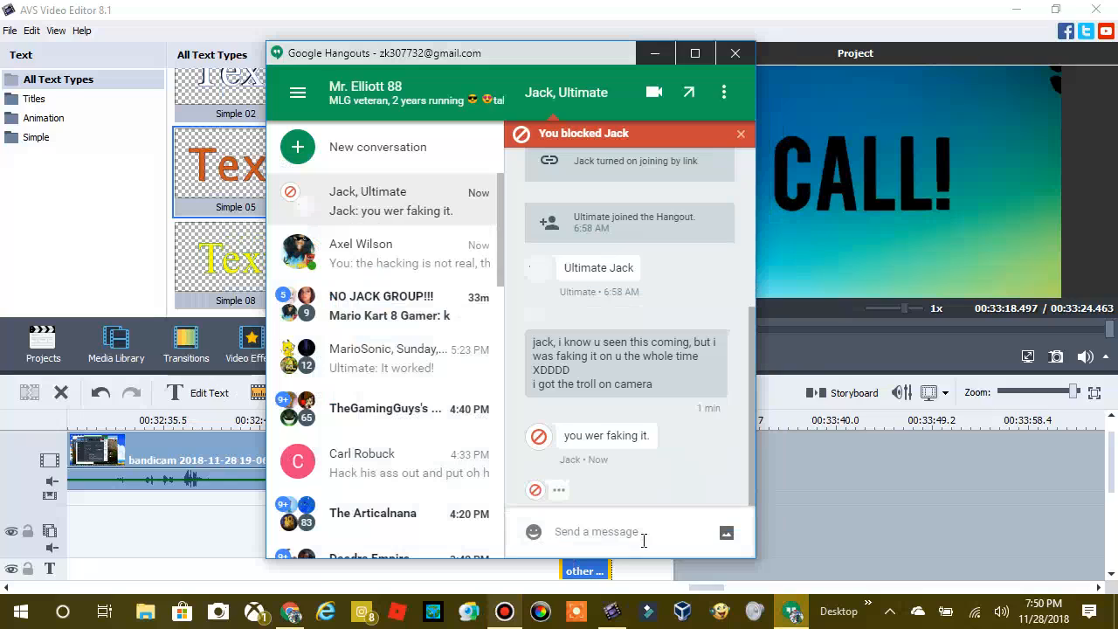
{"action": "type", "text": "yea,"}
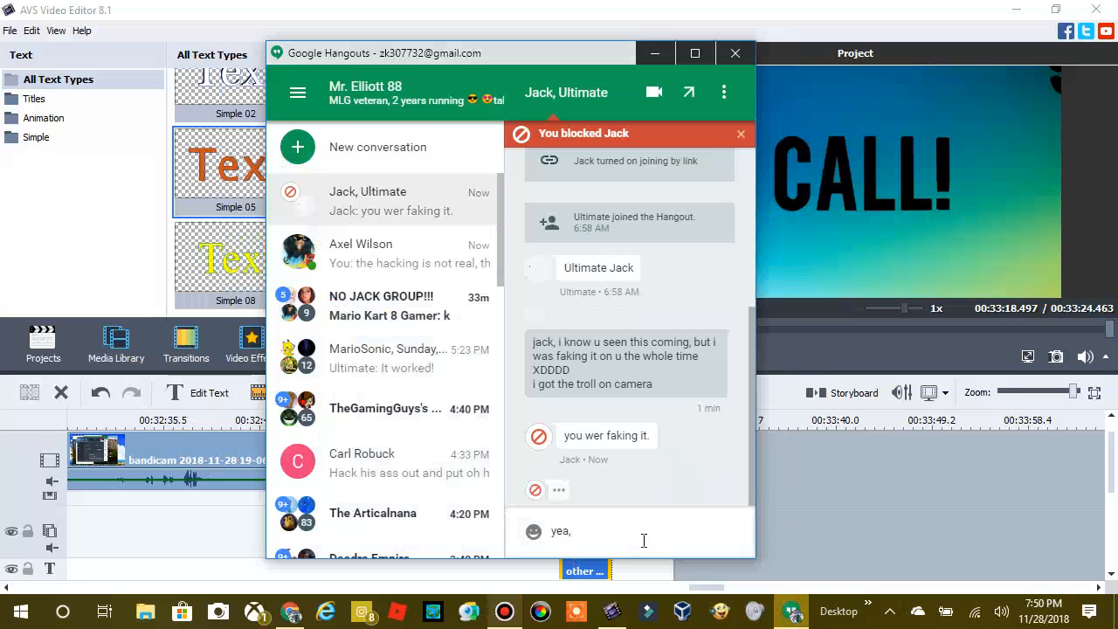
{"action": "type", "text": "that's what u gat for"}
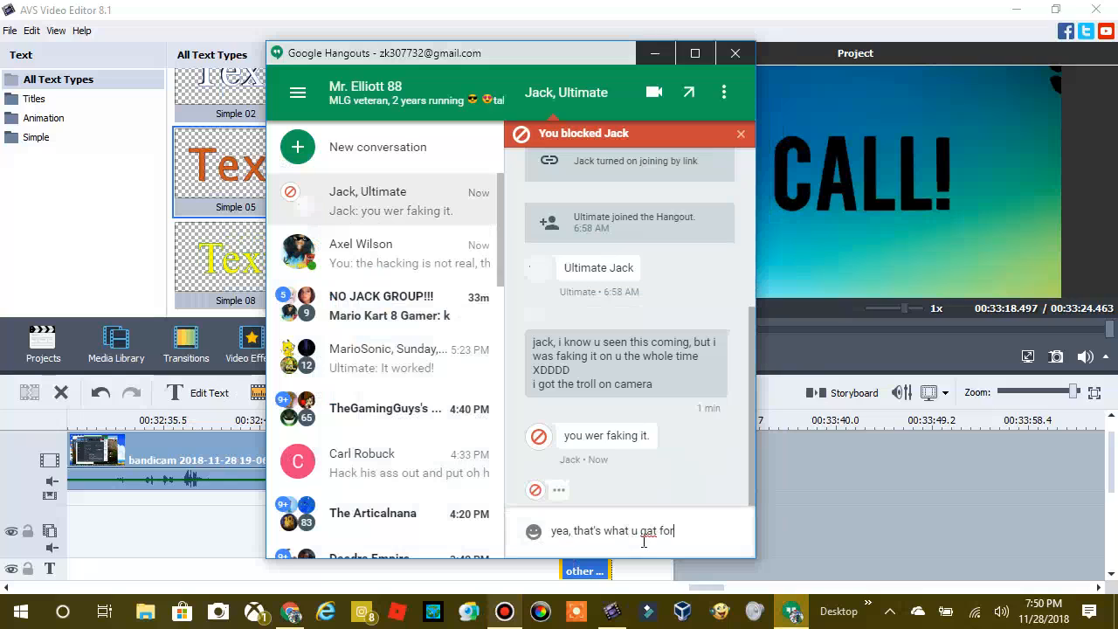
{"action": "type", "text": "having a crush on my gf g"}
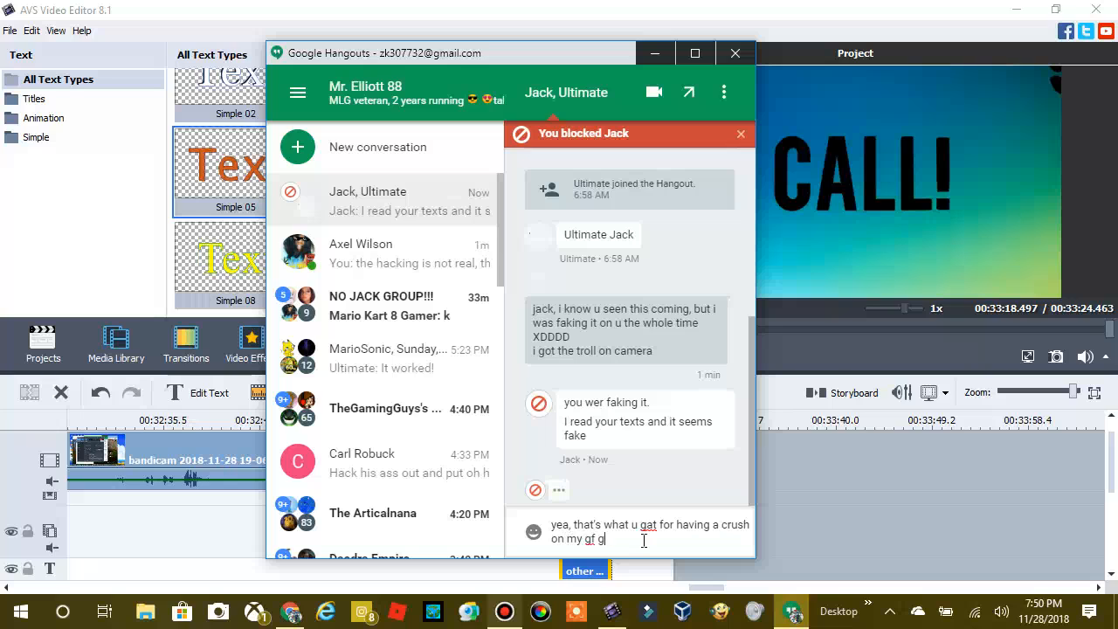
{"action": "key", "text": "Backspace"}
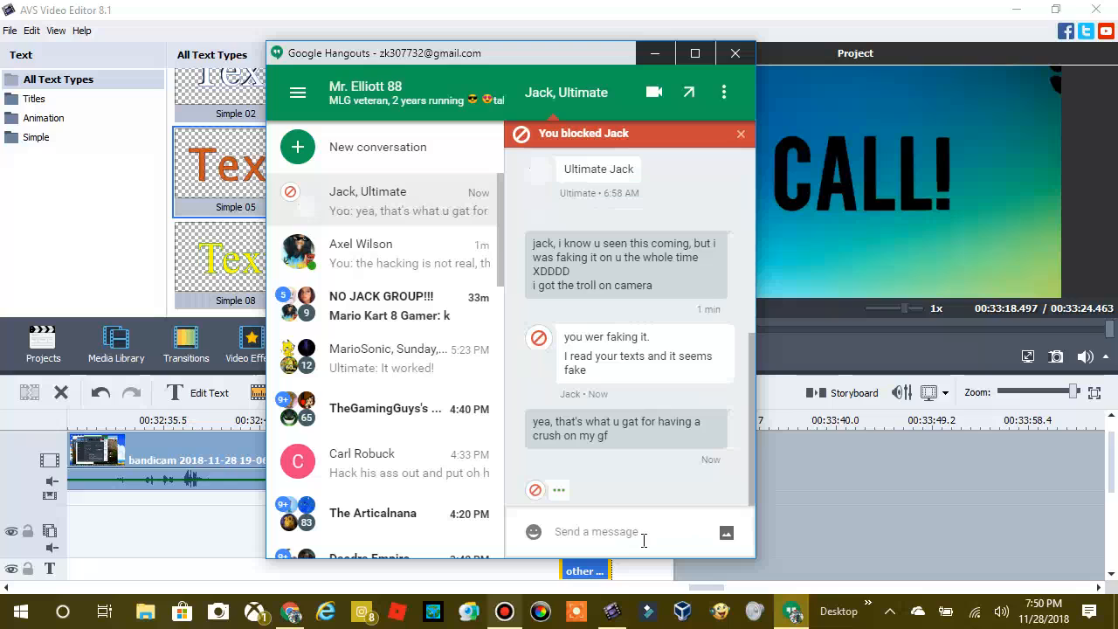
{"action": "key", "text": "enter"}
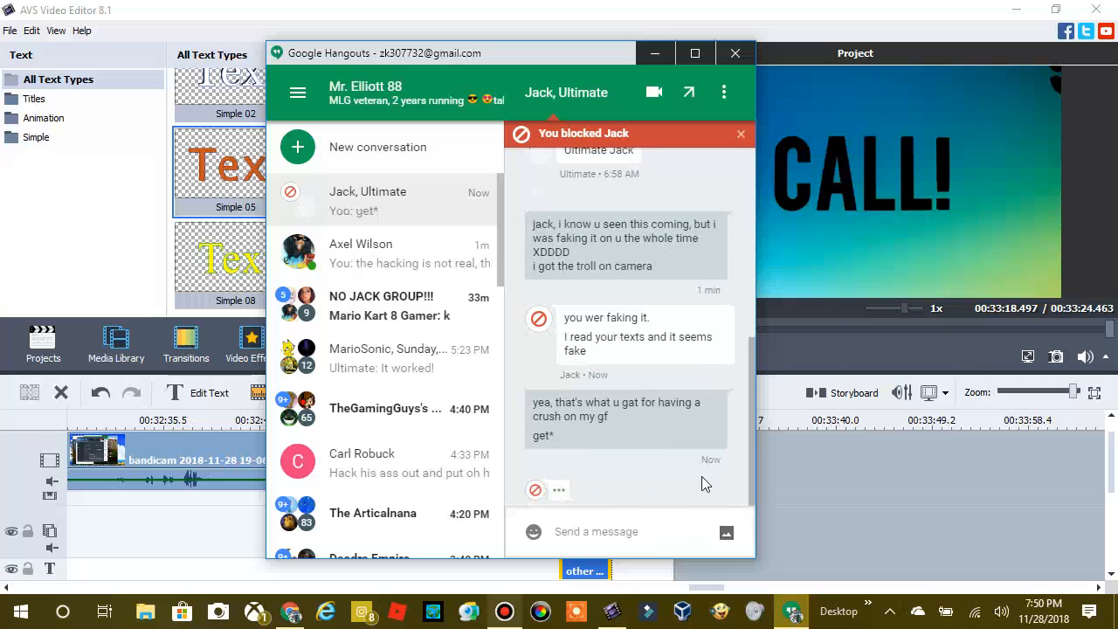
{"action": "mouse_move", "coordinate": [698, 485]}
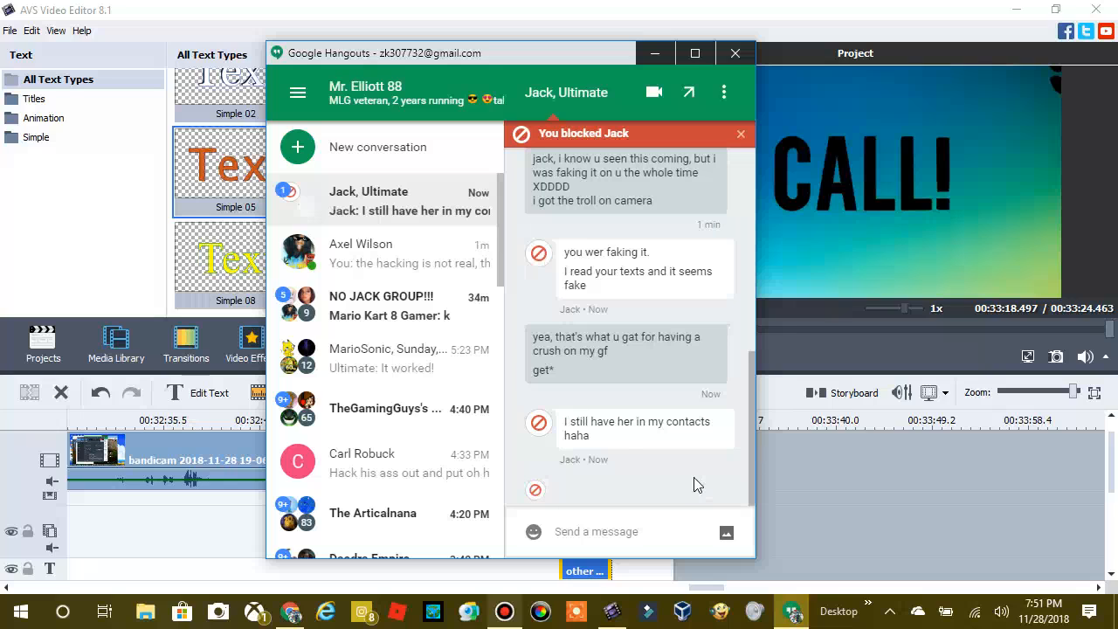
Reply 'she'll block u' in the blocked Jack conversation
{"action": "left_click", "coordinate": [596, 531]}
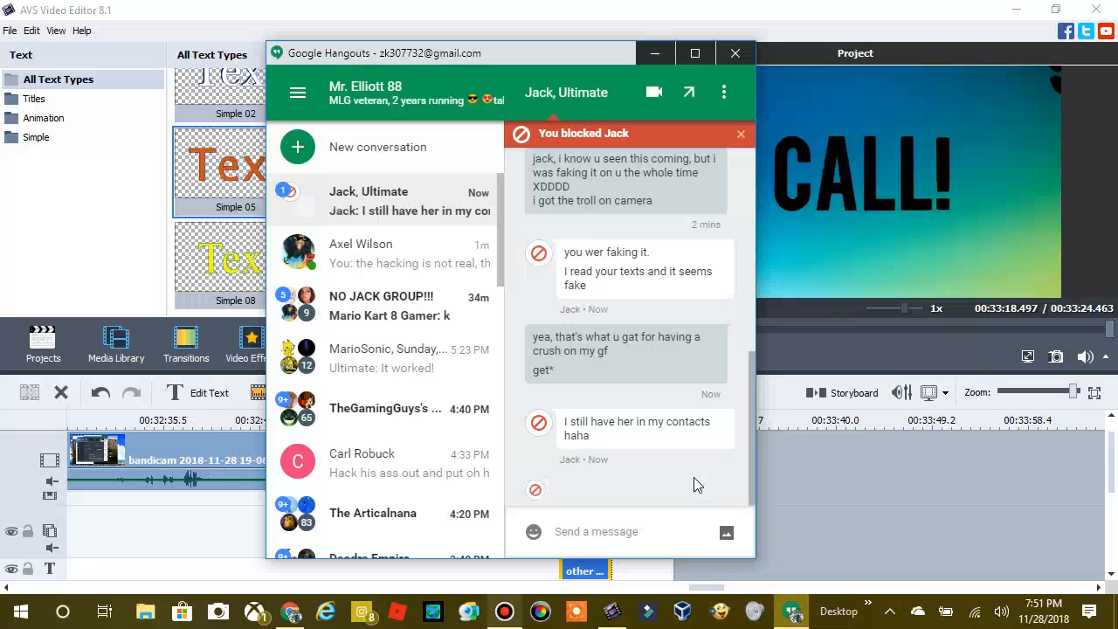
{"action": "type", "text": "she'll"}
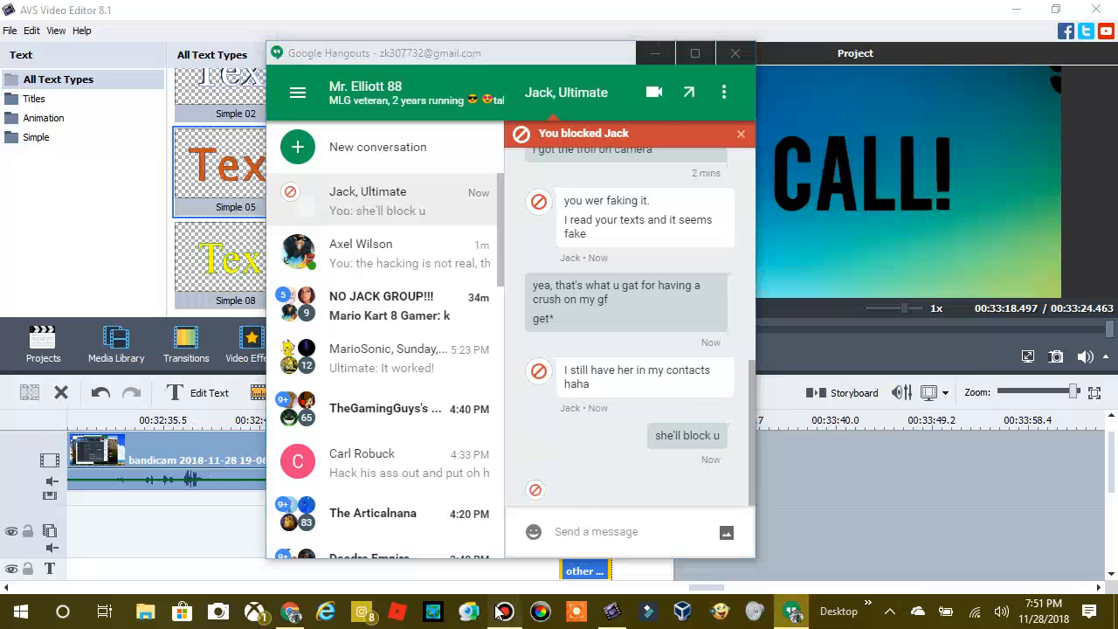
Check Bandicam's recording timer, then minimize the recorder again
{"action": "left_click", "coordinate": [503, 611]}
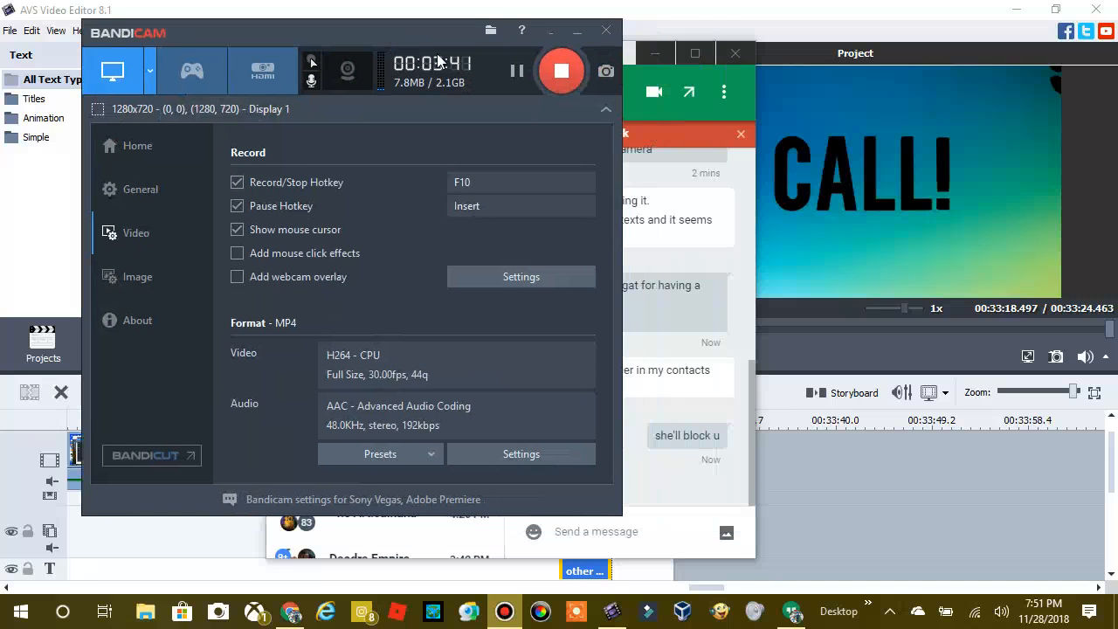
{"action": "mouse_move", "coordinate": [398, 40]}
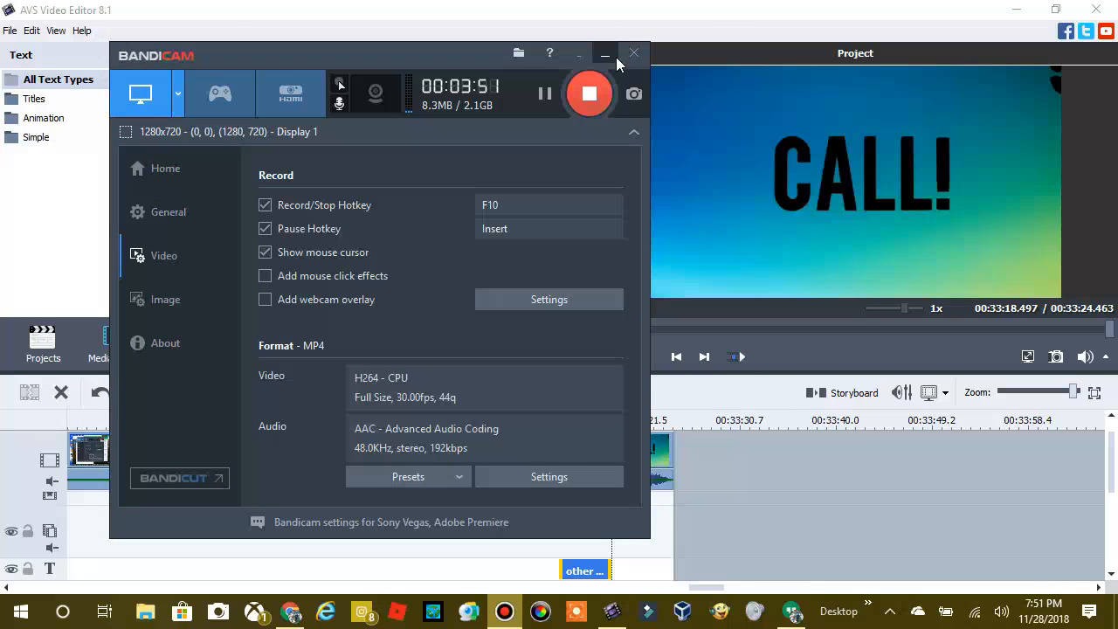
{"action": "left_click", "coordinate": [604, 54]}
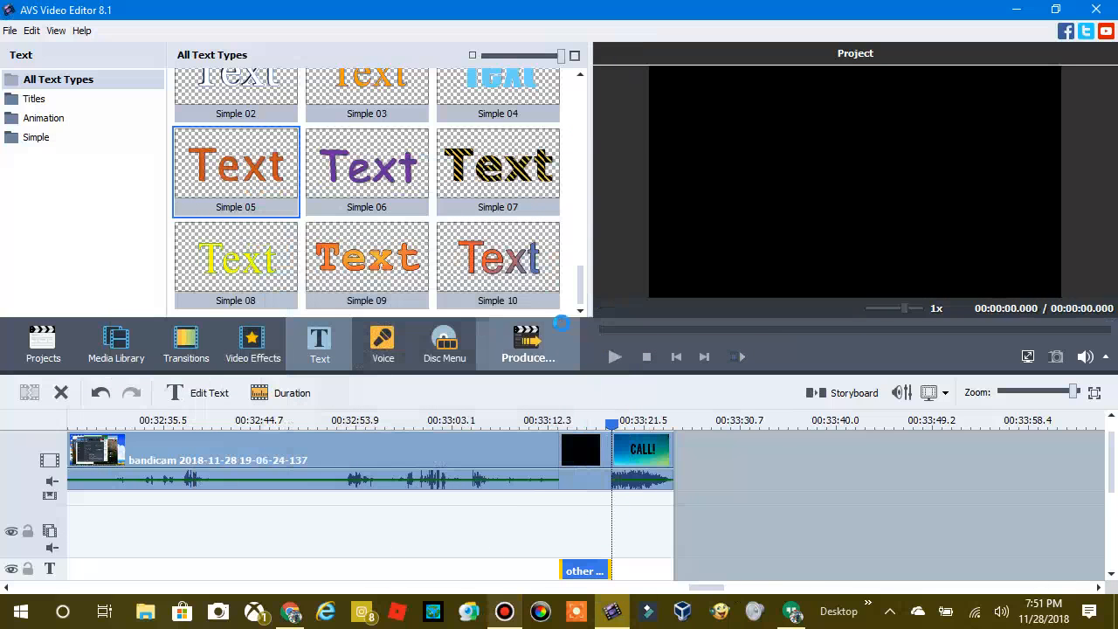